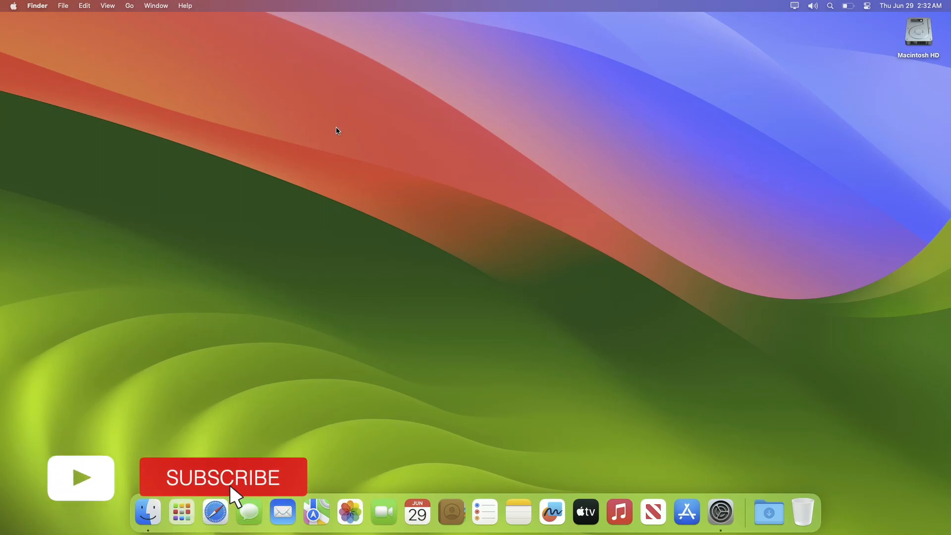
Open System Settings from the Dock and bring the Control Center page's Battery section into view
{"action": "left_click", "coordinate": [223, 478]}
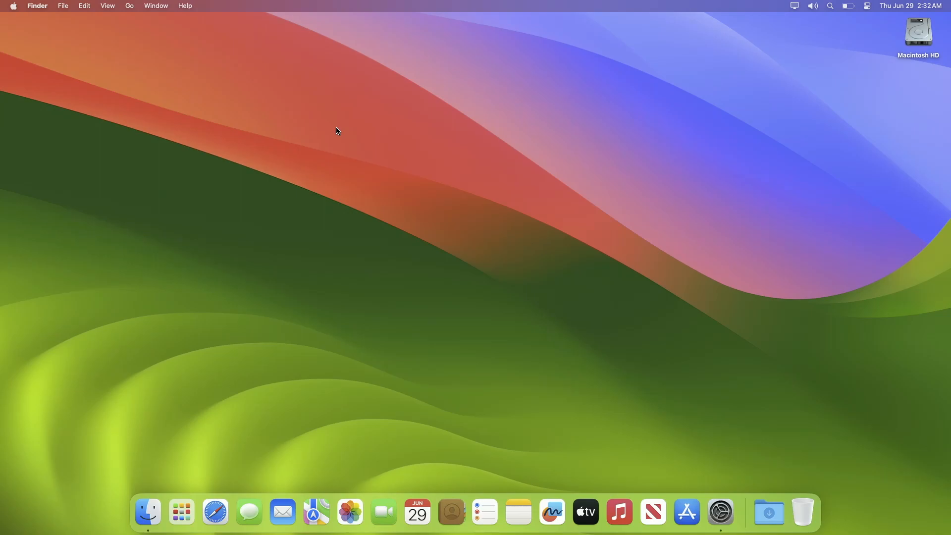
{"action": "mouse_move", "coordinate": [707, 487]}
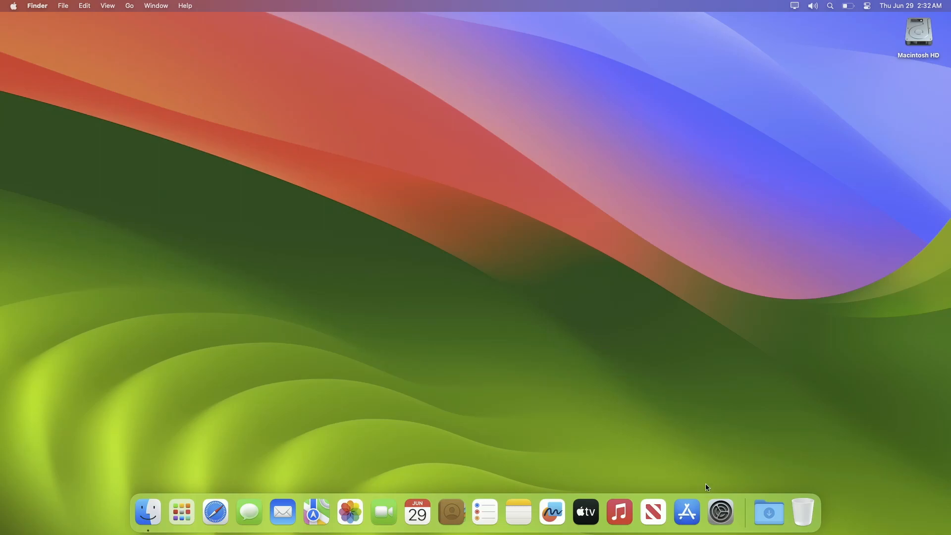
{"action": "left_click", "coordinate": [720, 512]}
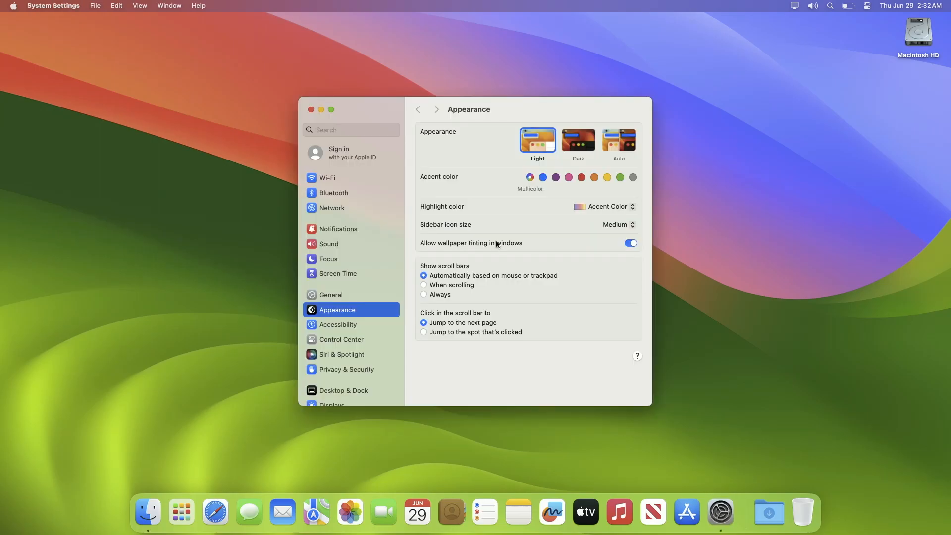
{"action": "left_click", "coordinate": [340, 339]}
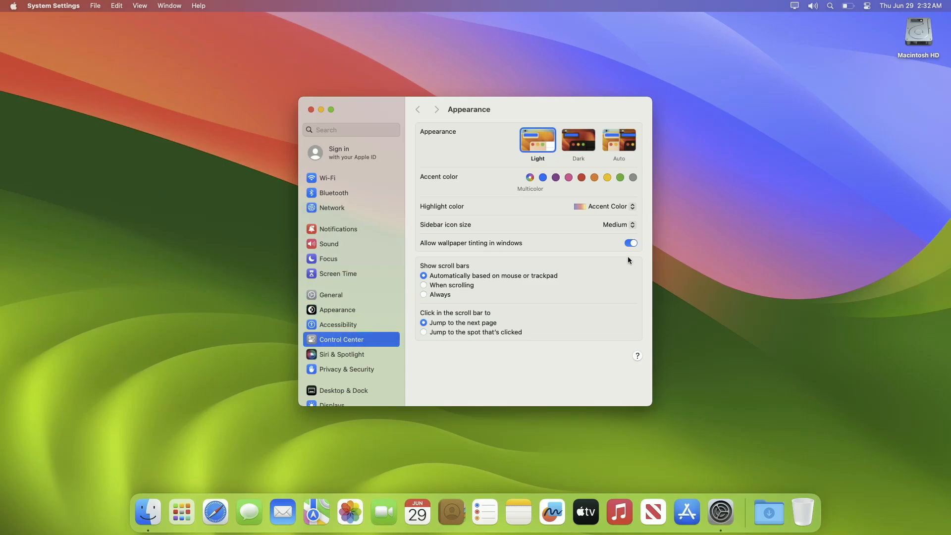
{"action": "left_click", "coordinate": [341, 338]}
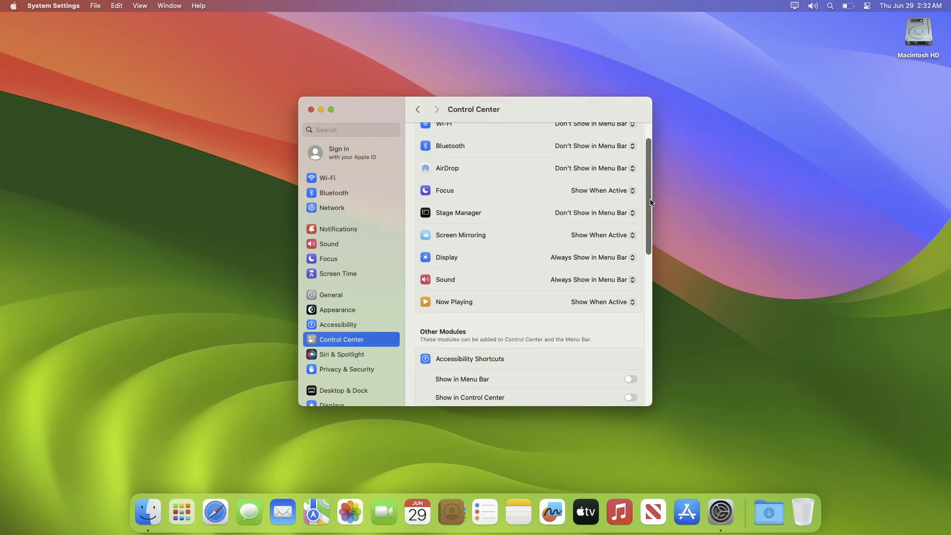
{"action": "scroll", "scroll_direction": "down", "scroll_amount": 3}
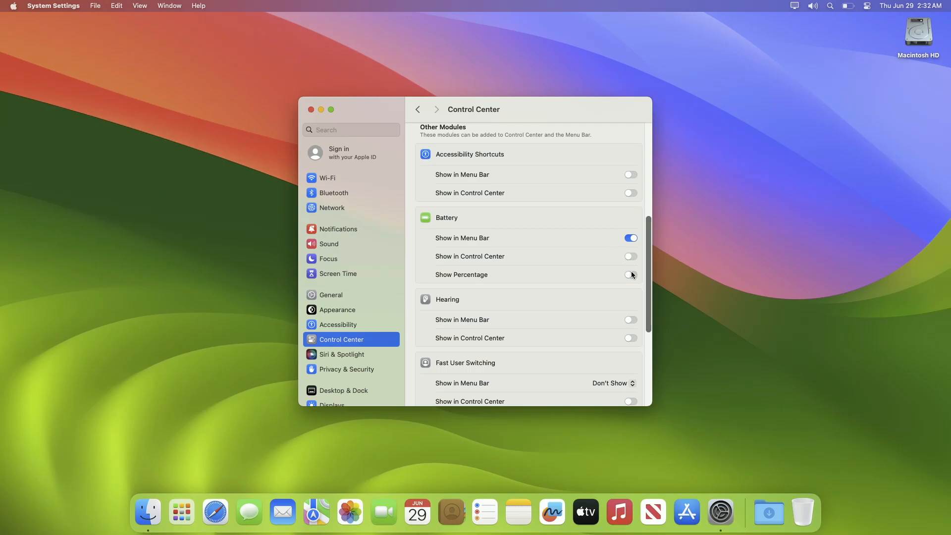
Enable Show Percentage for Battery so the menu bar displays 40%
{"action": "left_click", "coordinate": [630, 274]}
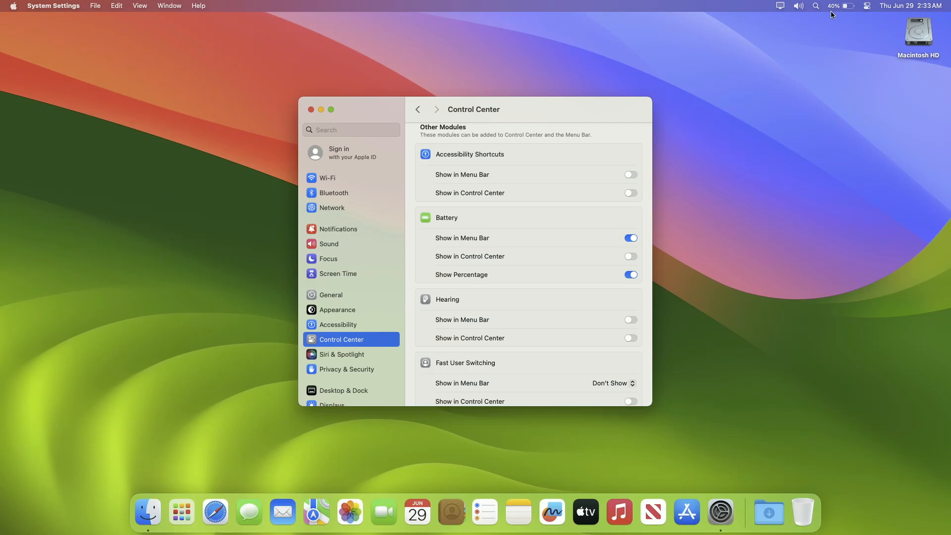
{"action": "mouse_move", "coordinate": [699, 138]}
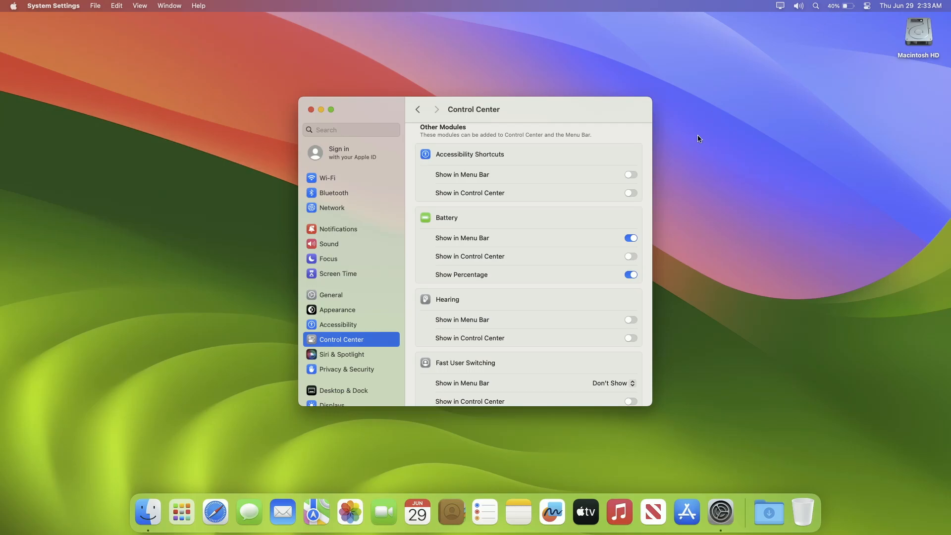